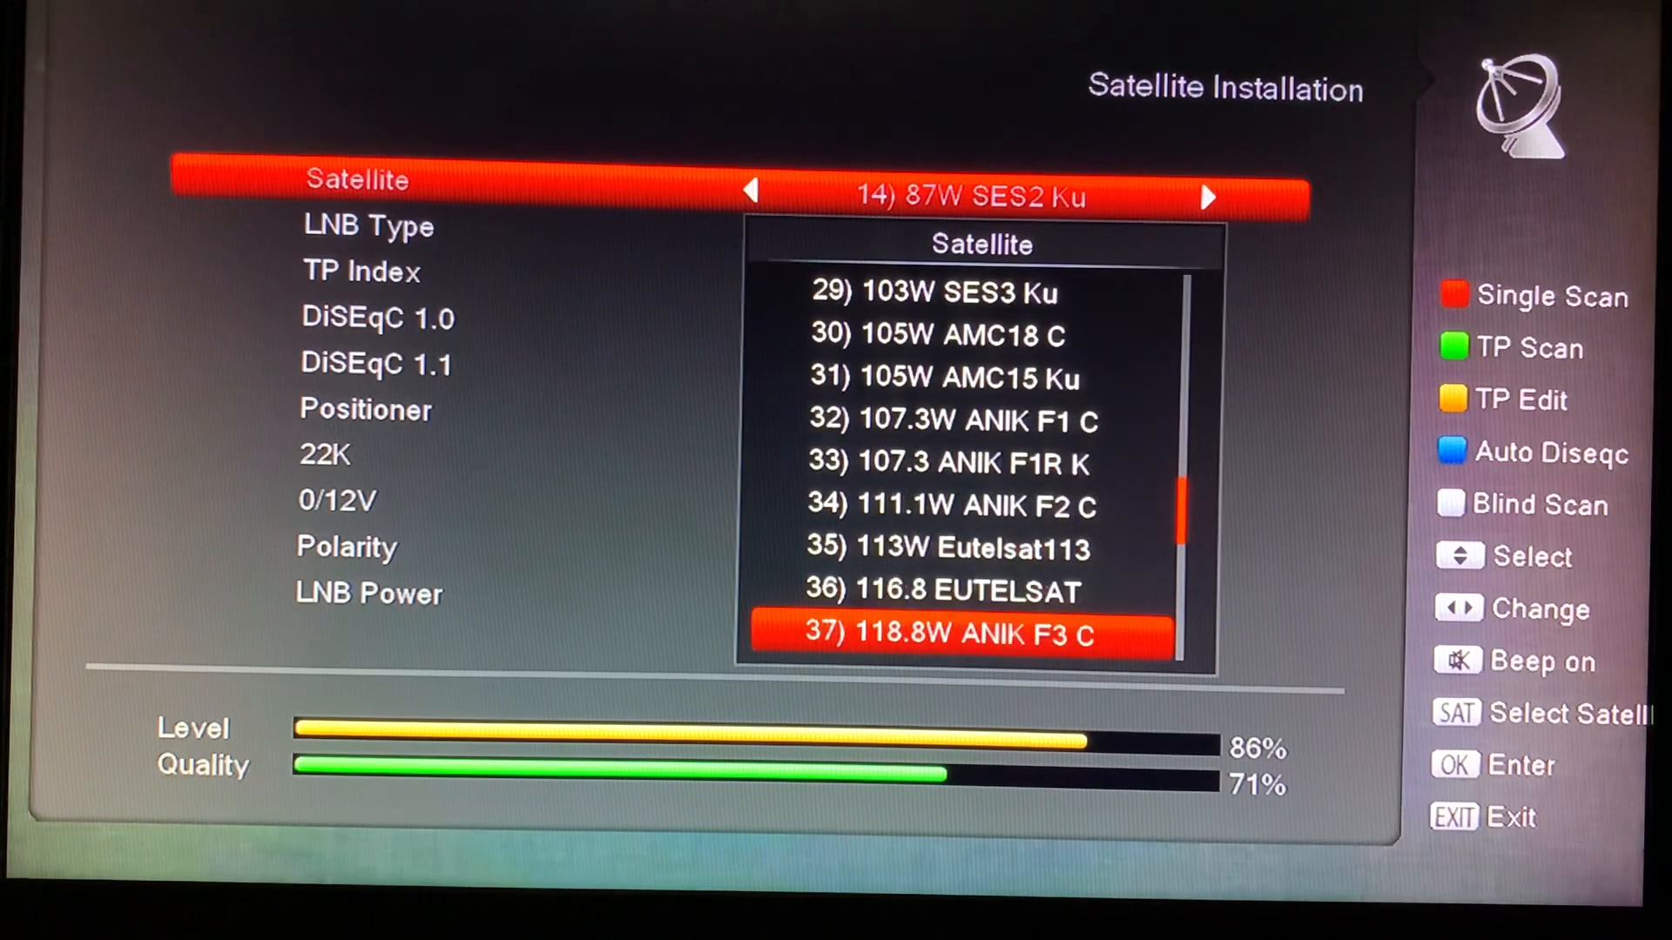
Step: Select satellite 36) 116.8 EUTELSAT and view its Standard 10750 LNB type
key(Up)
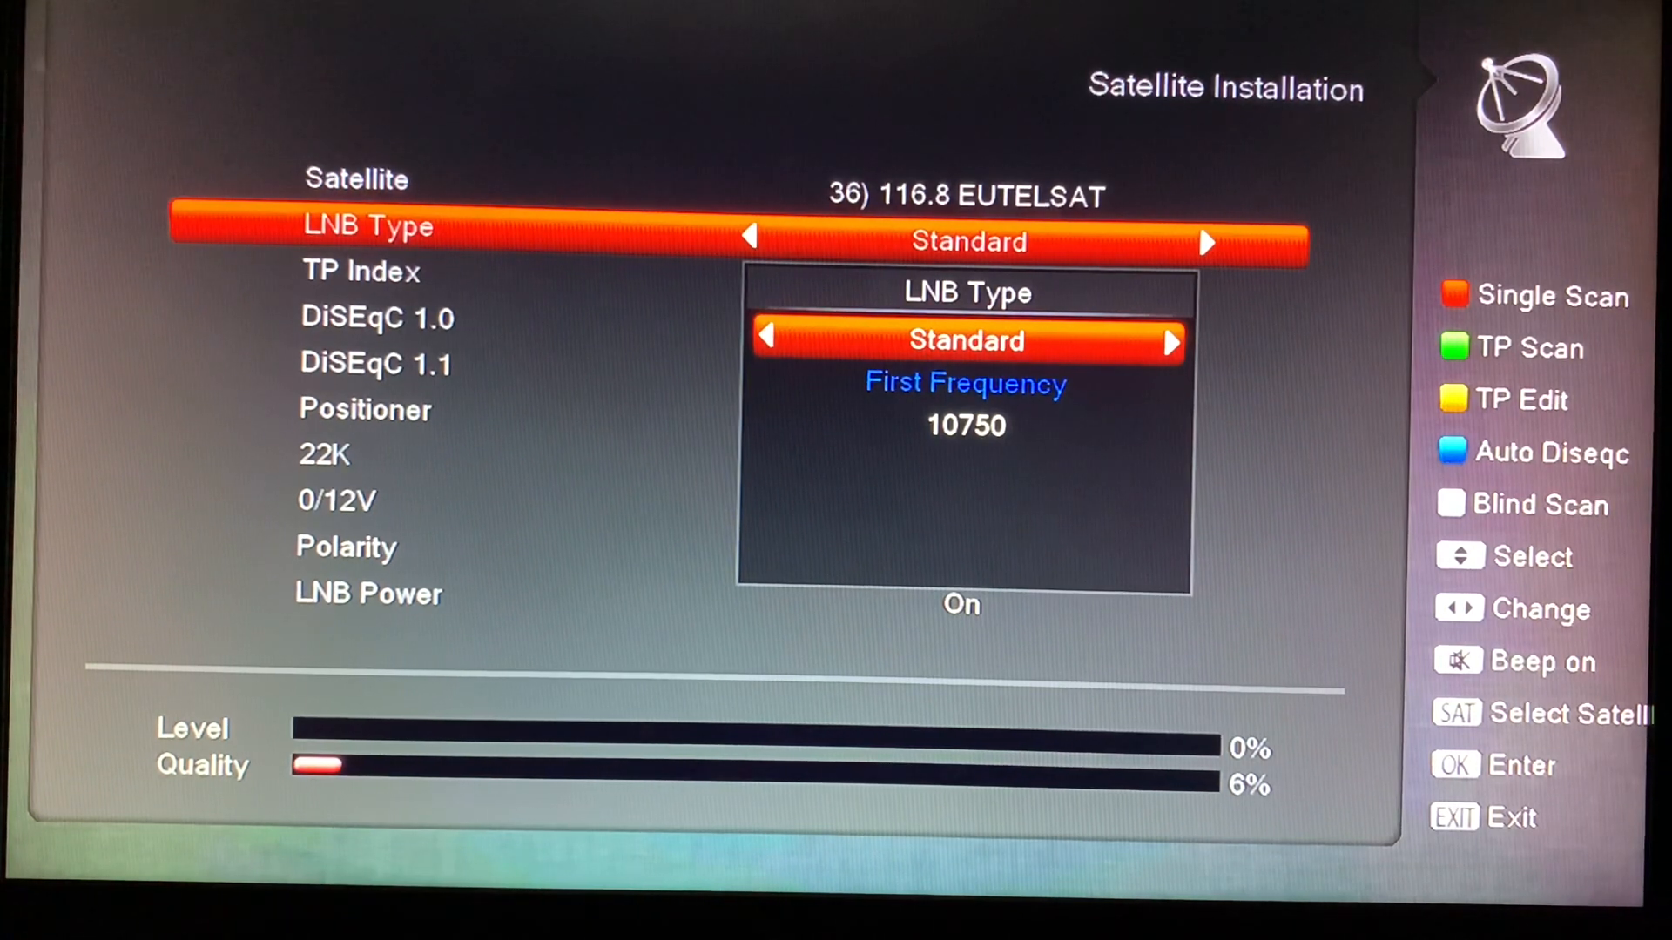
Step: Close the LNB Type popup and set the Positioner for 116.8W Eutelsat to USALS
key(Down)
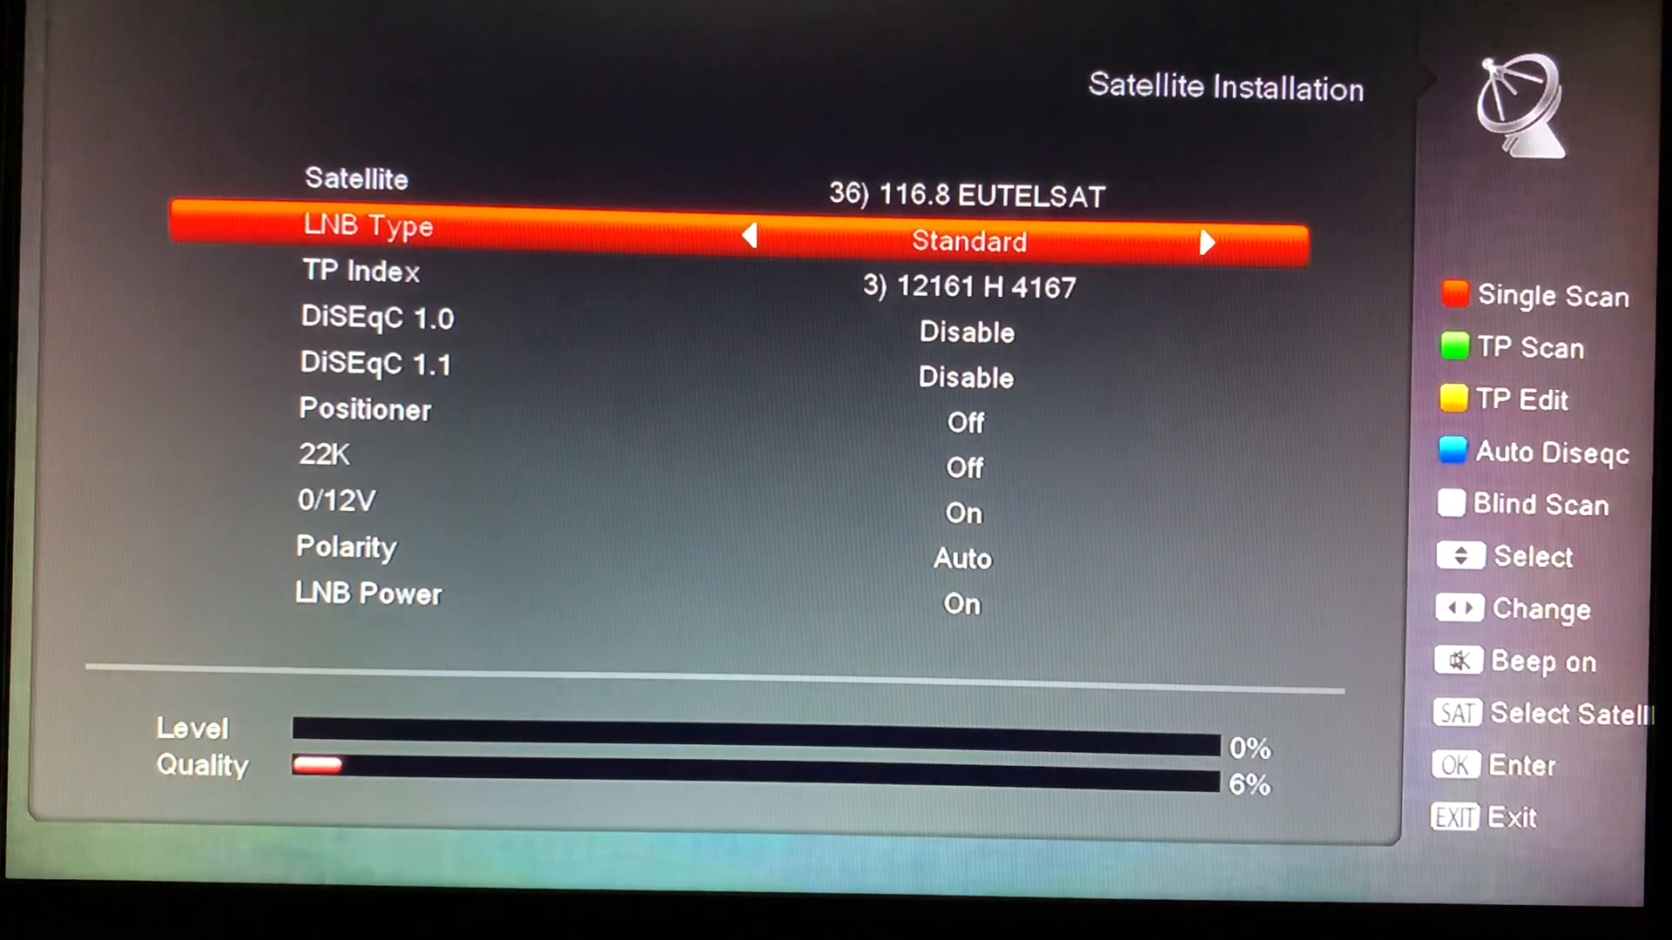
key(Down)
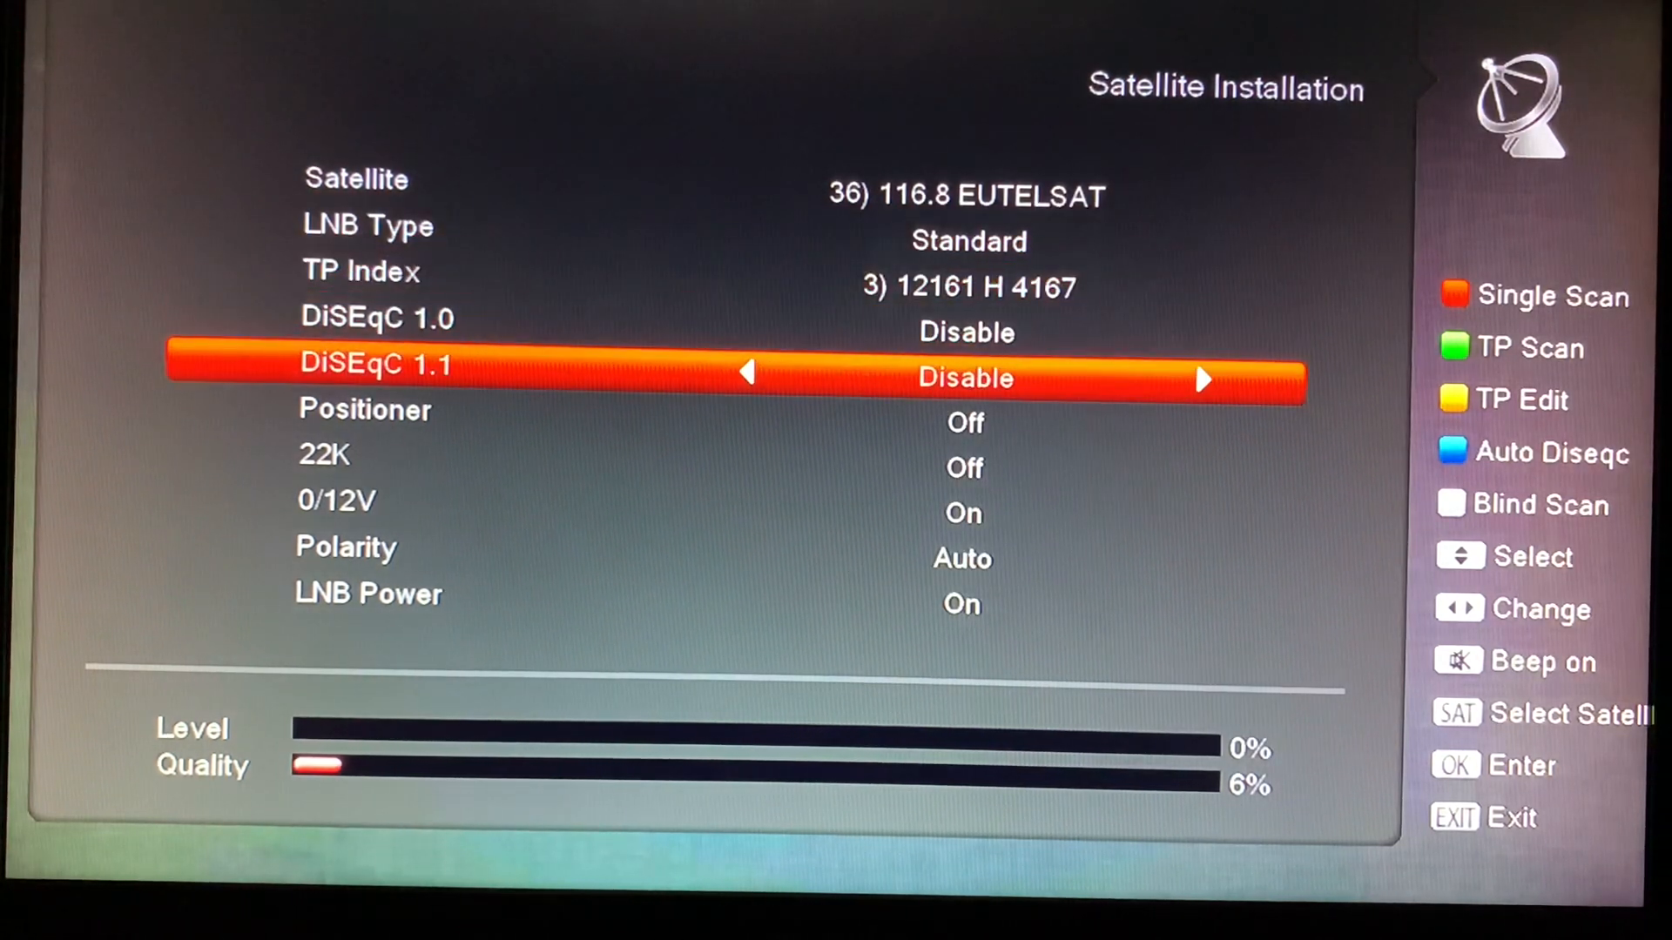
key(Down)
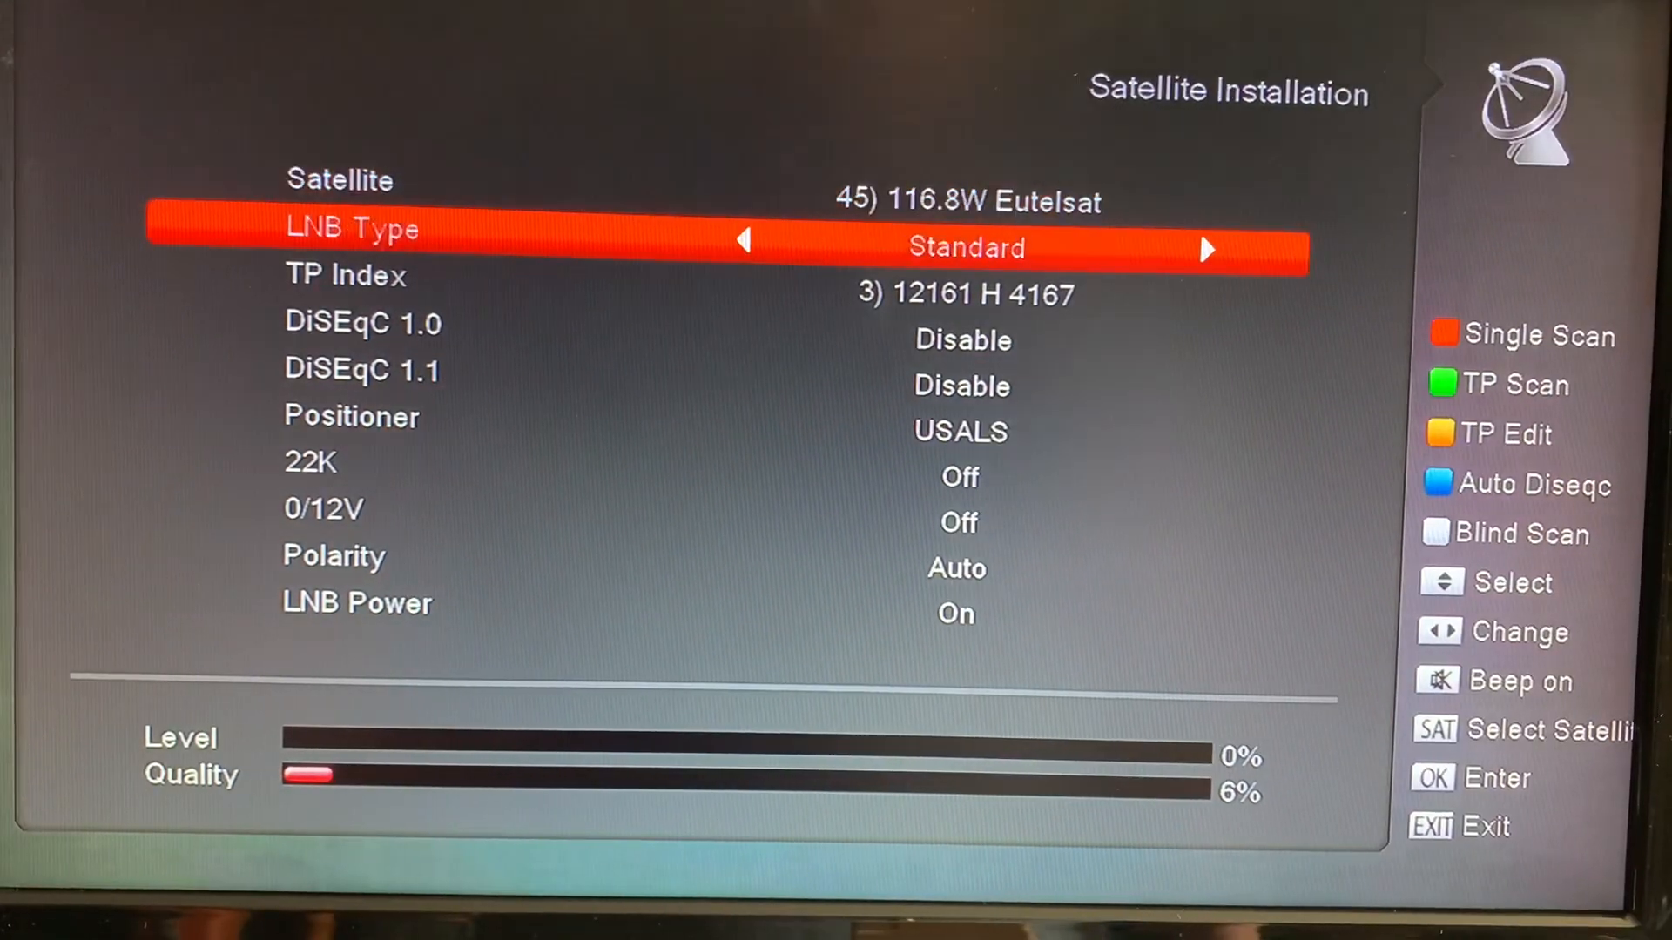
Step: Enter USALS site location W 097.14 longitude, N 49.89 latitude, then exit to installation
key(Down)
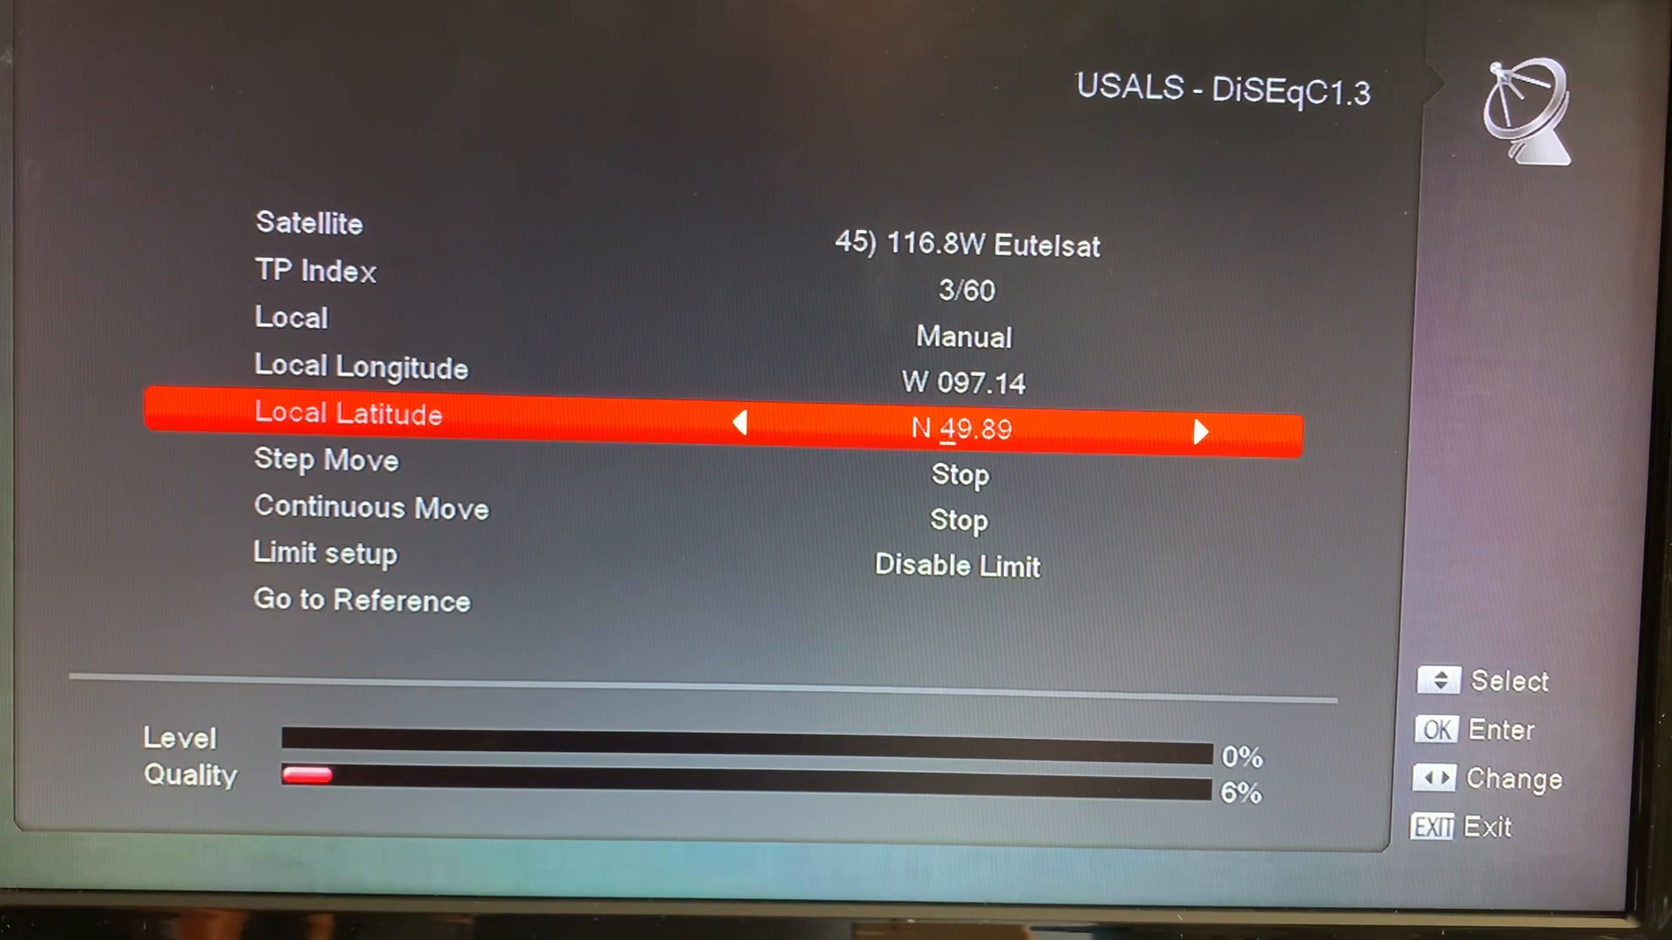
key(Up)
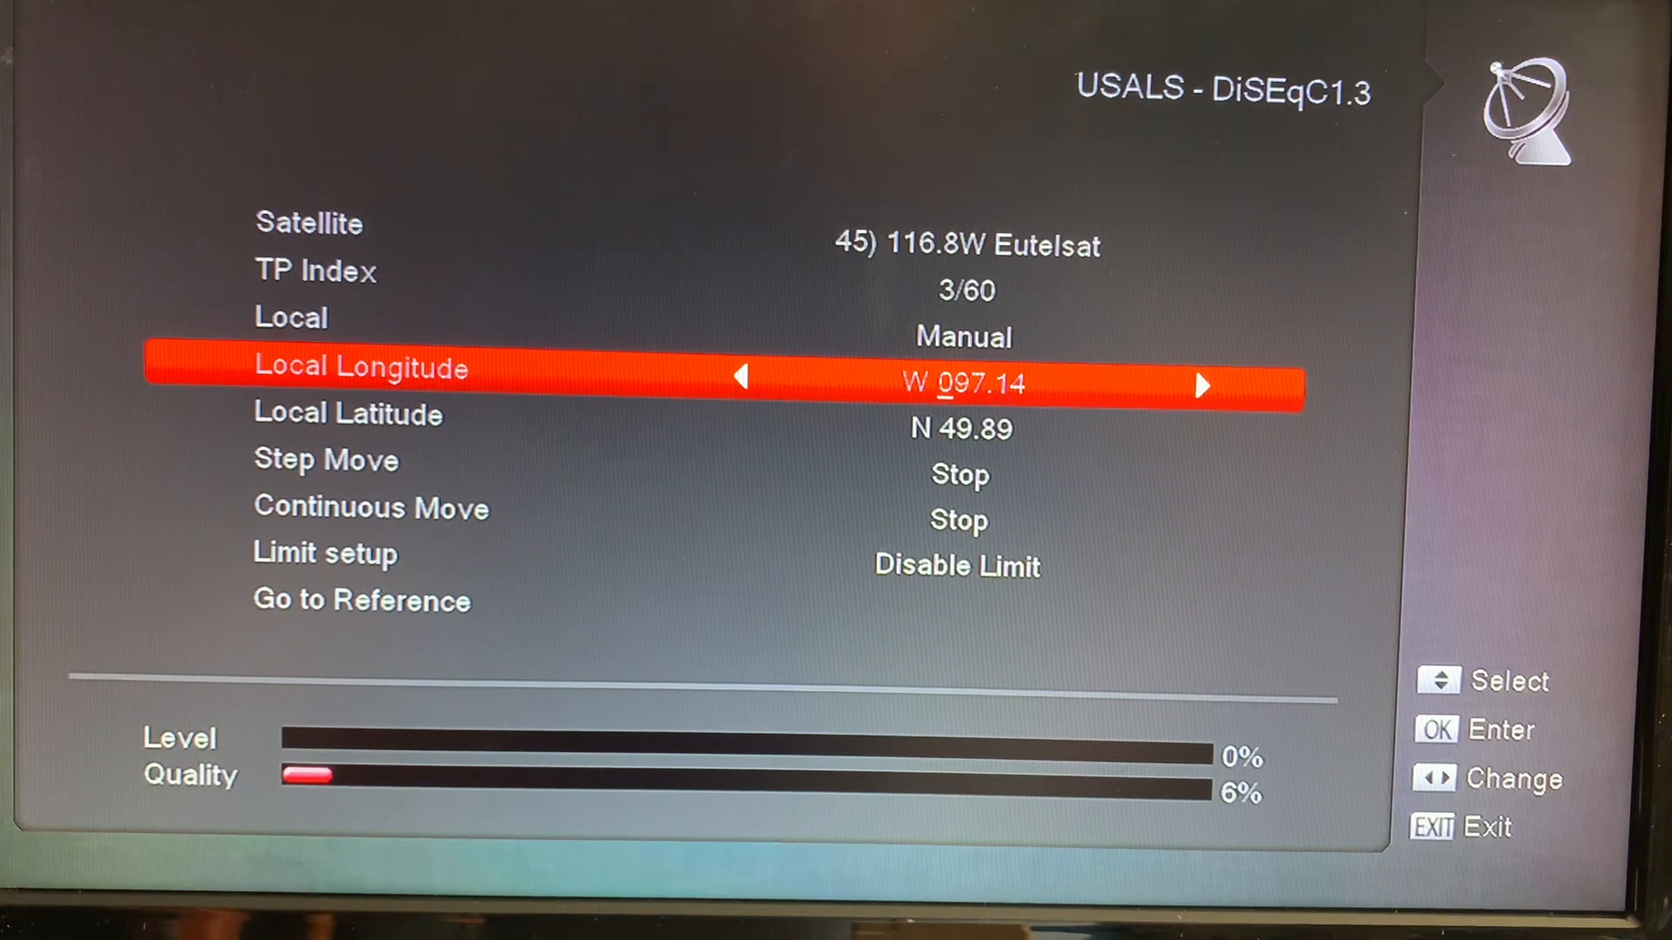
key(Down)
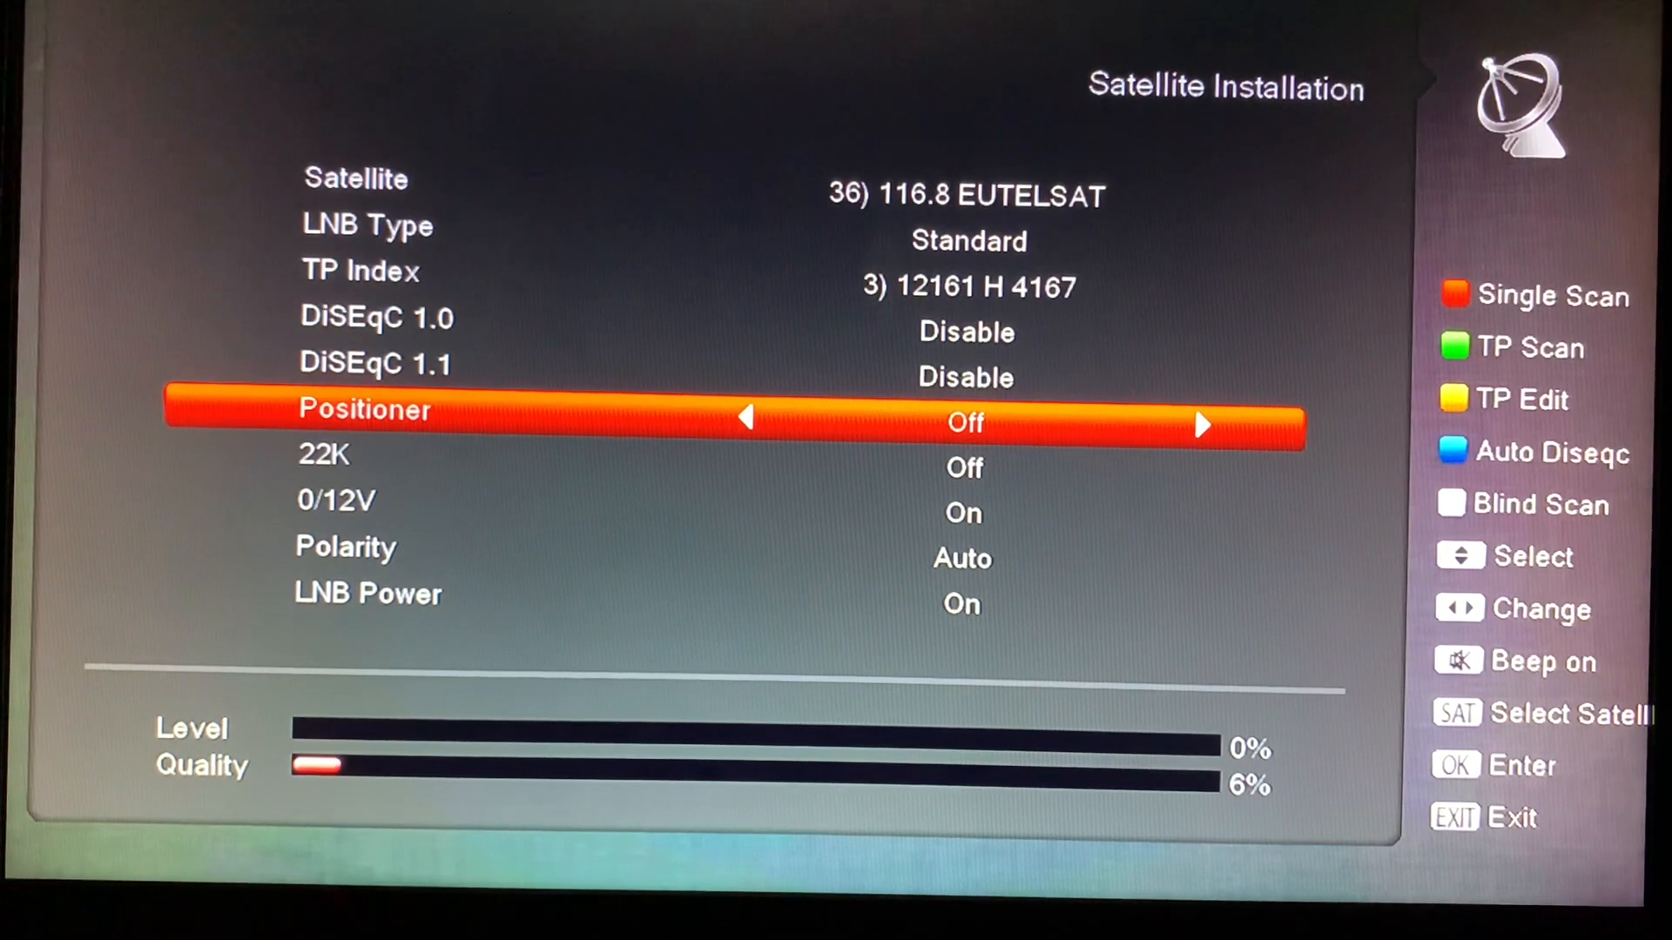
click(1203, 425)
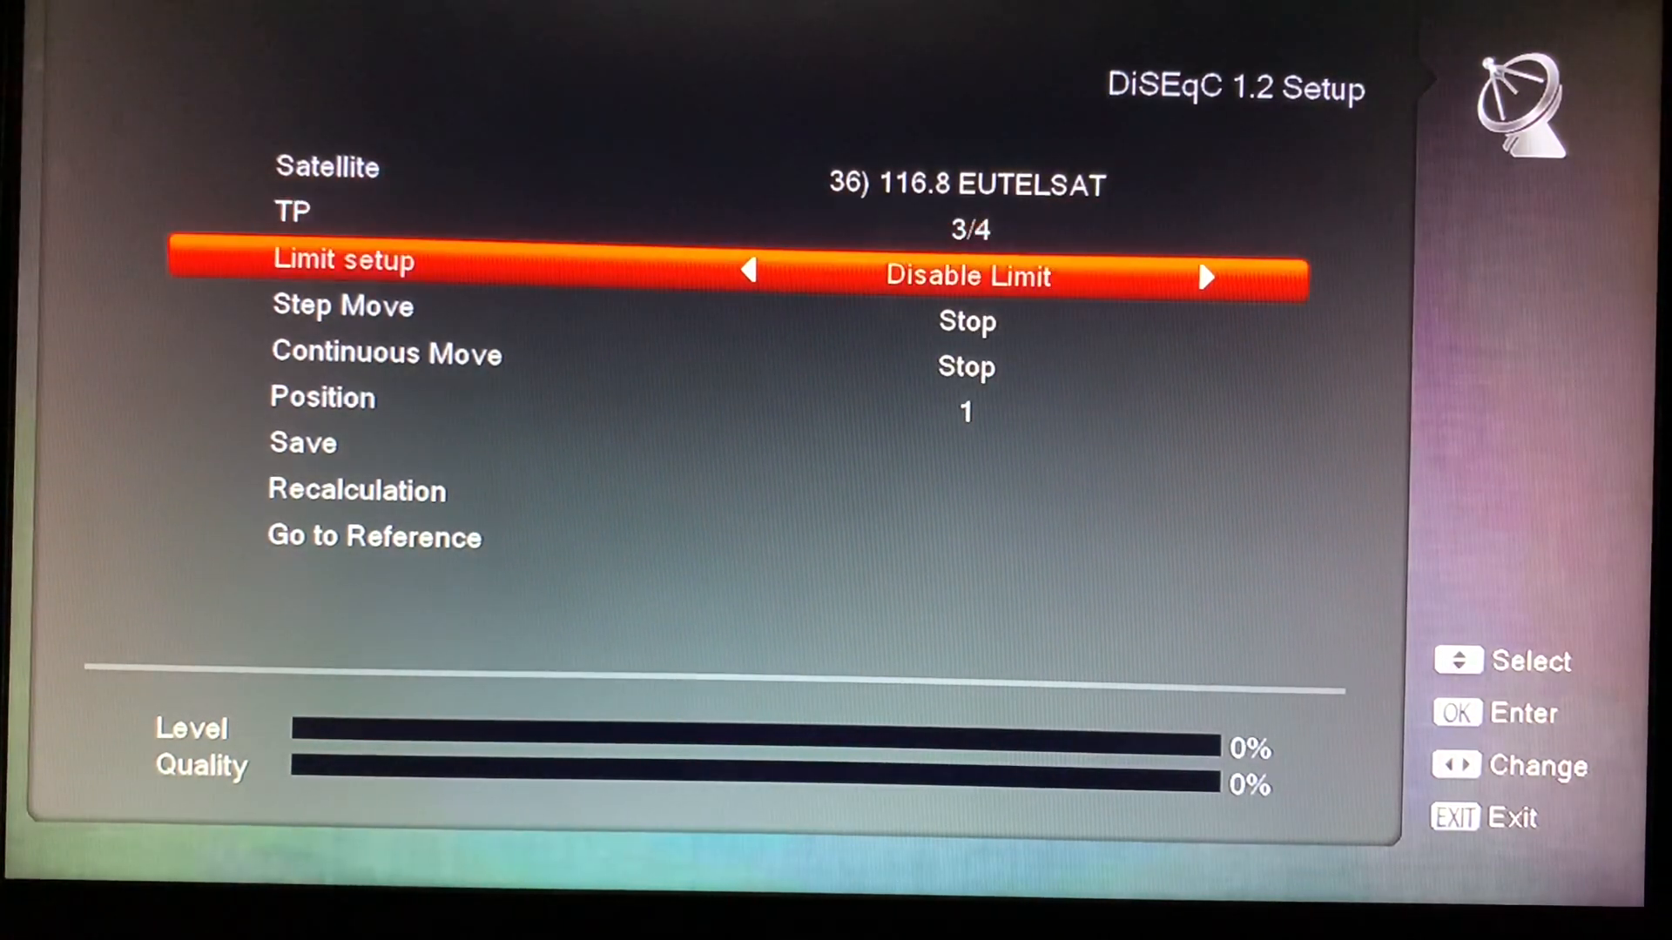
key(Down)
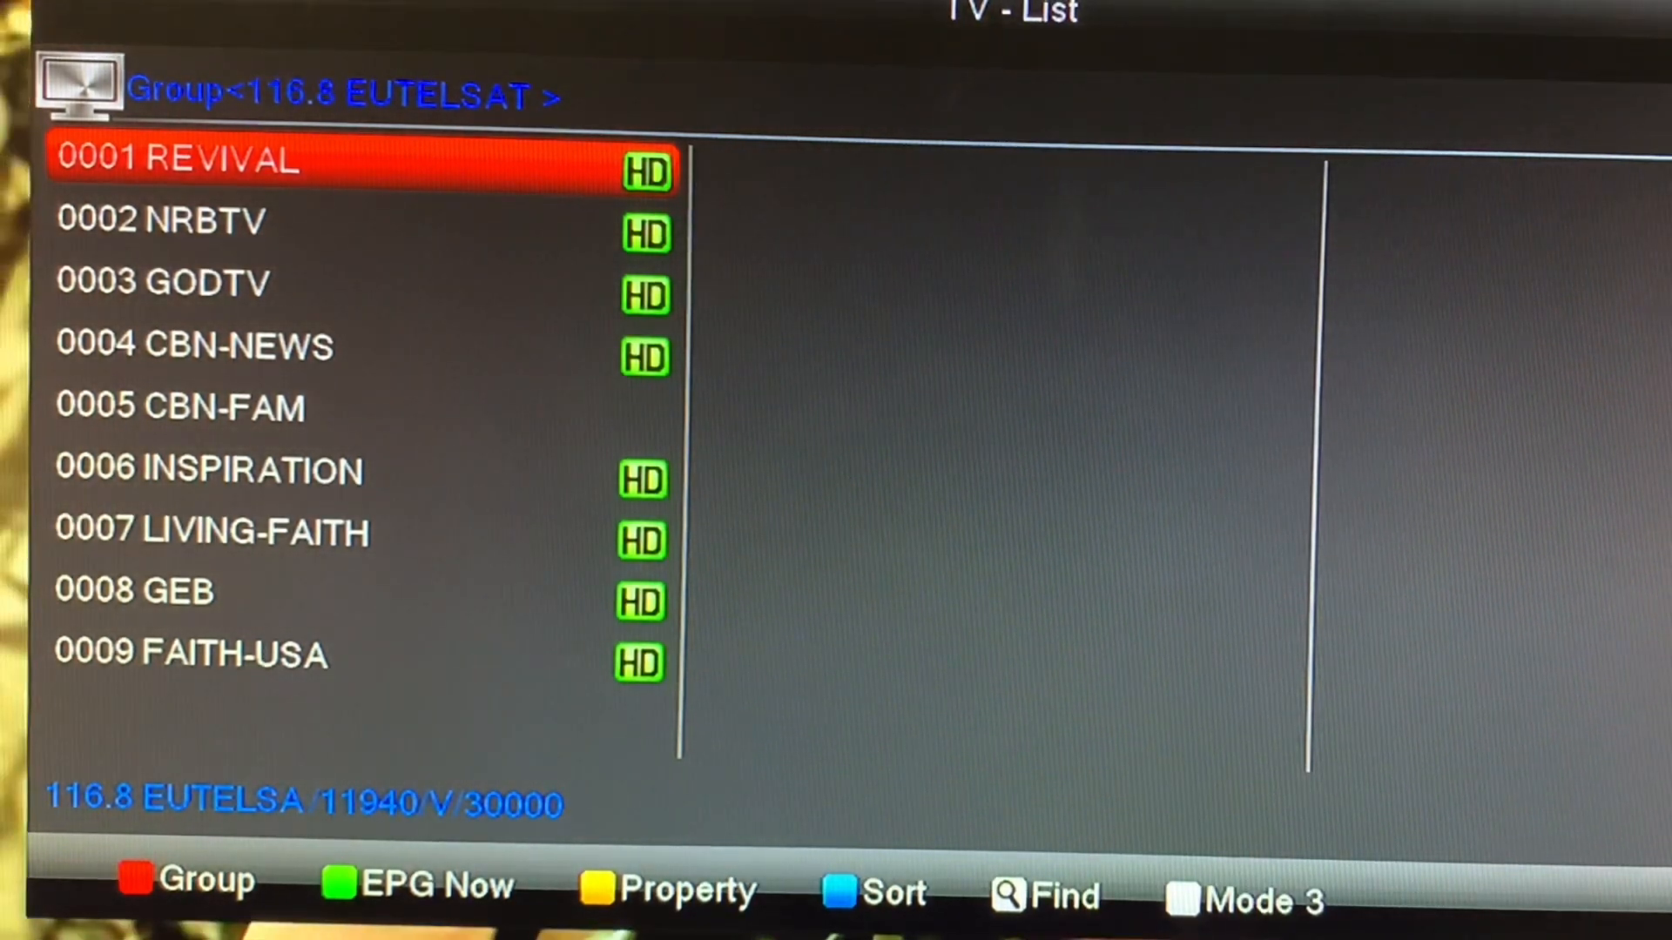
key(Down)
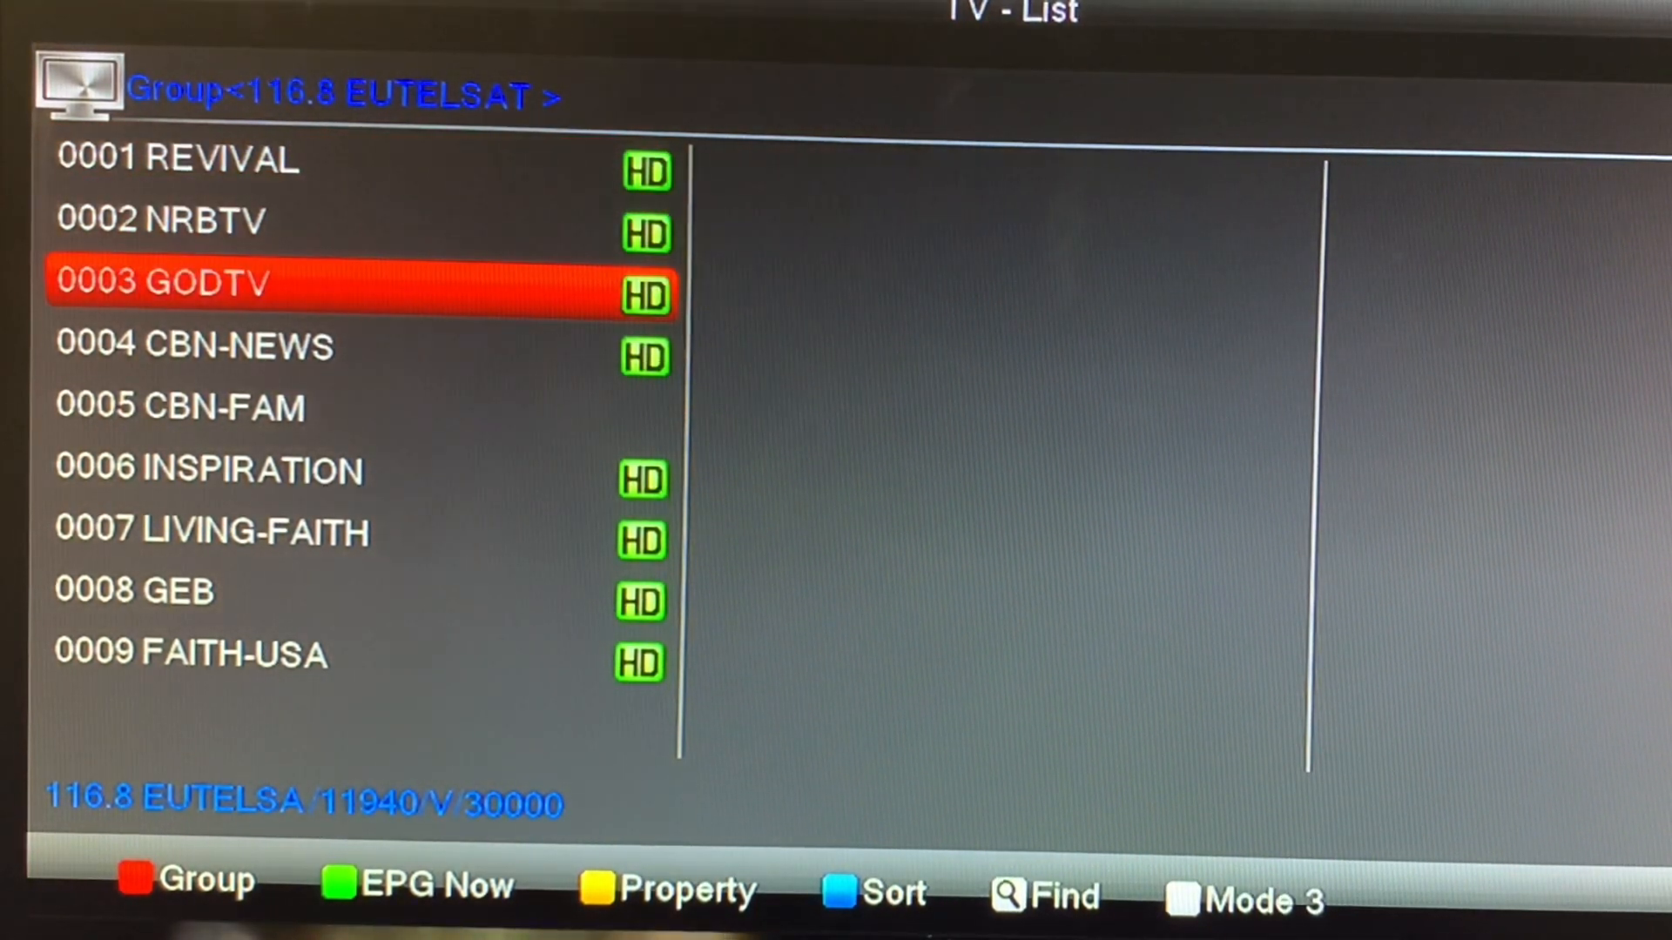
key(Down)
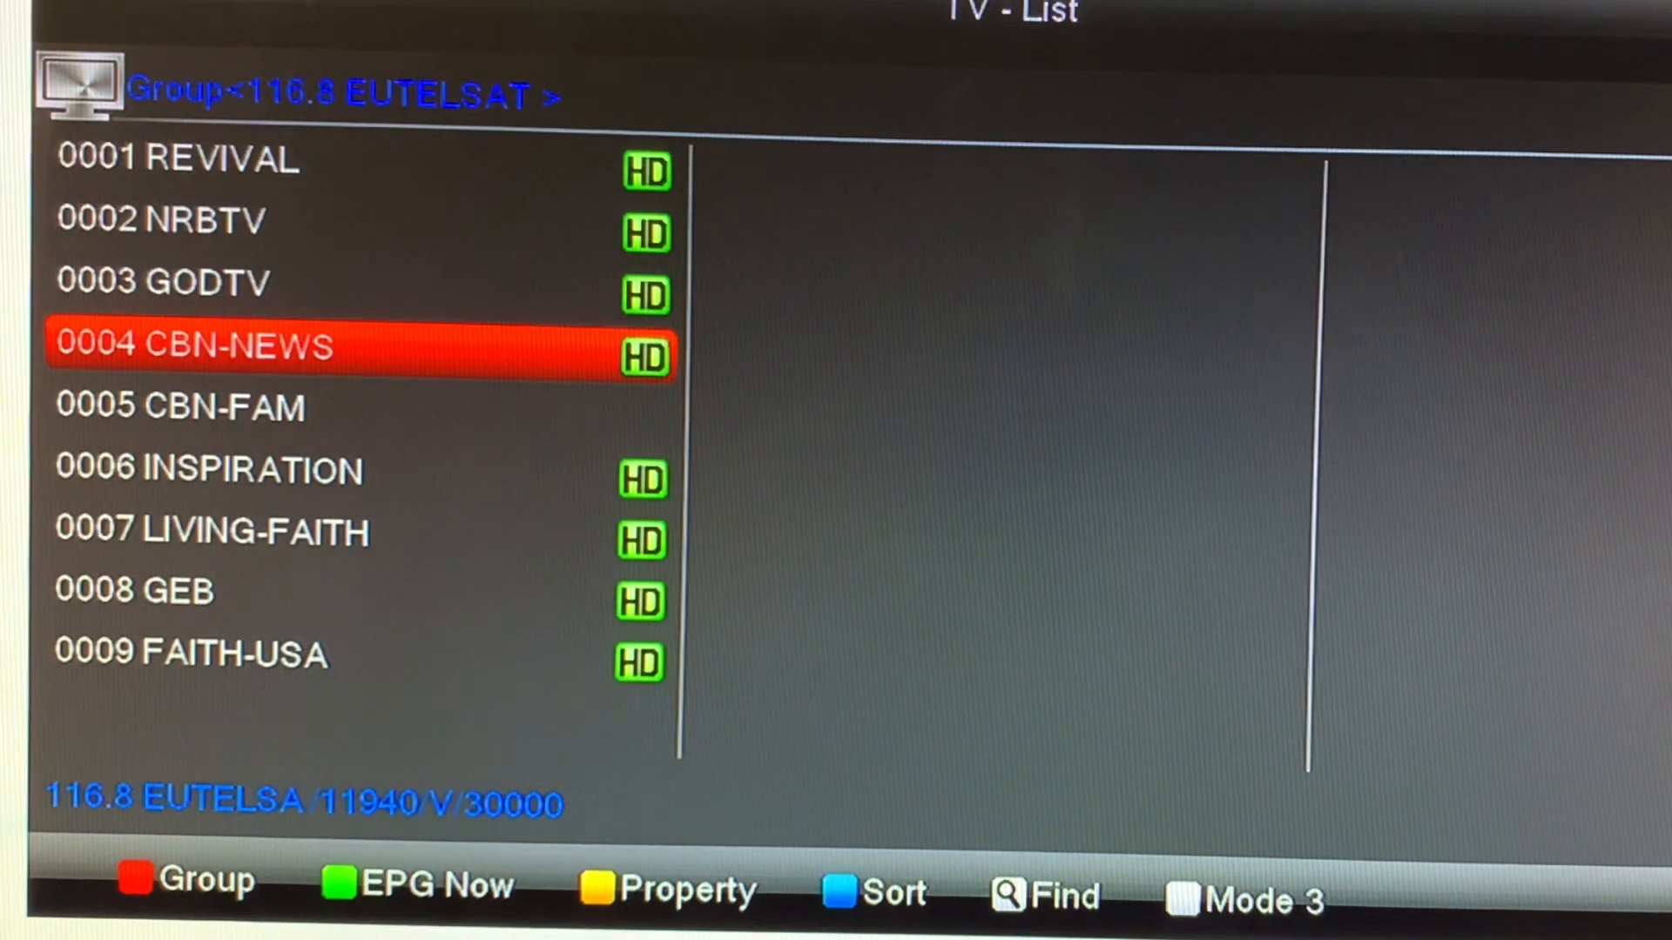
key(Down)
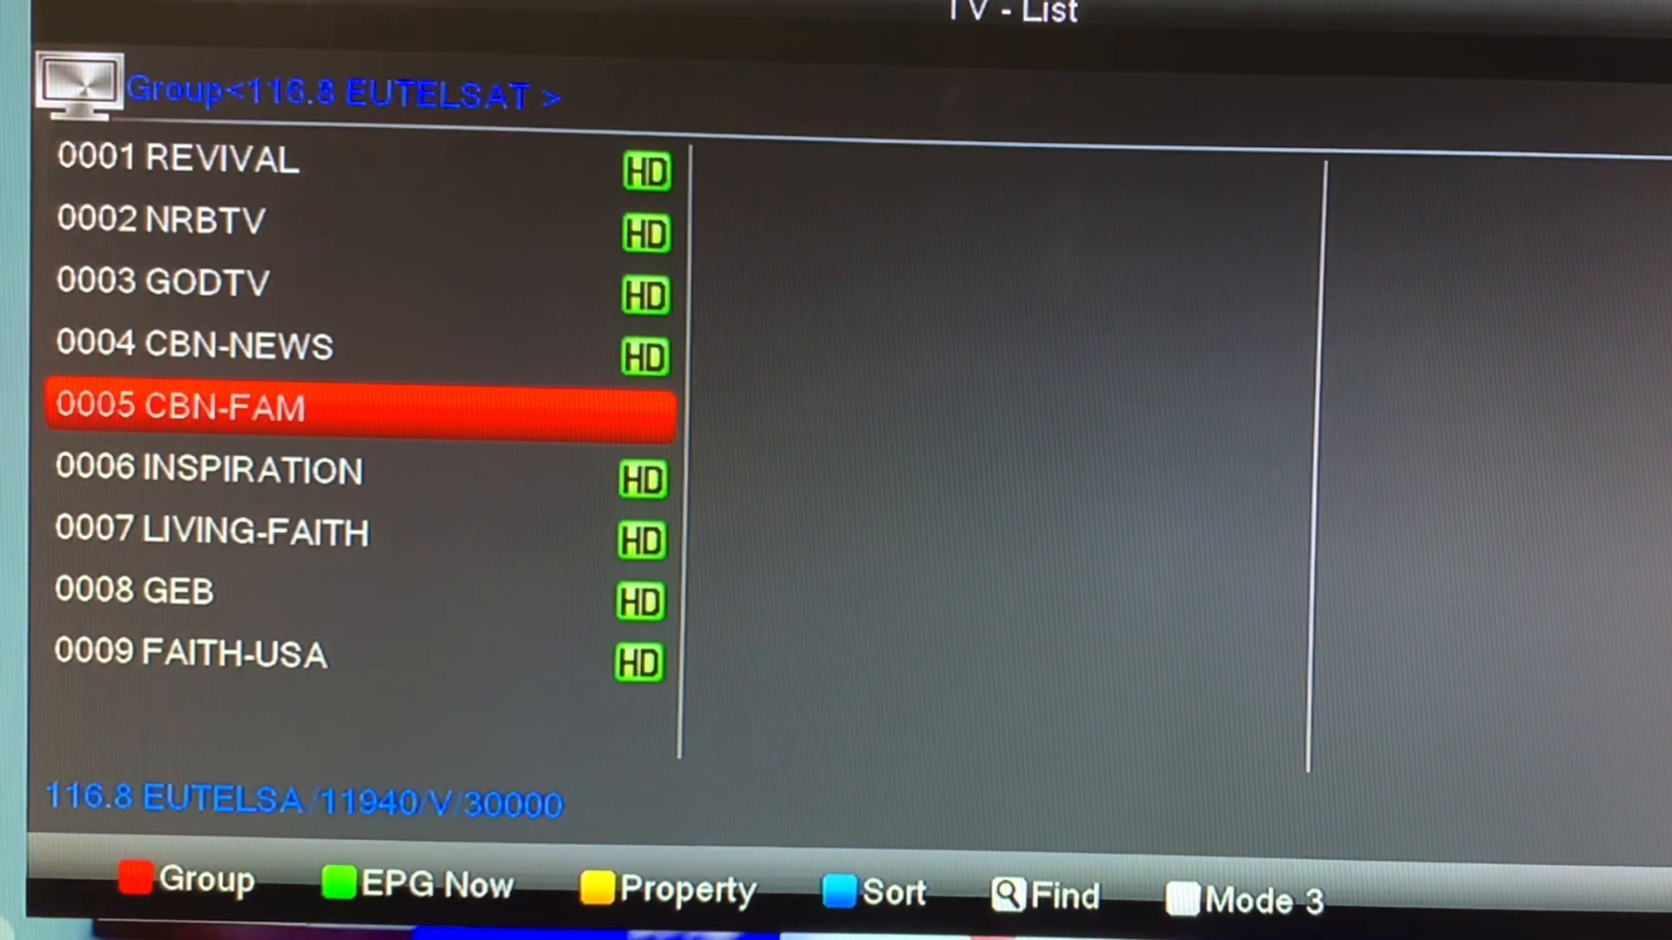
key(Down)
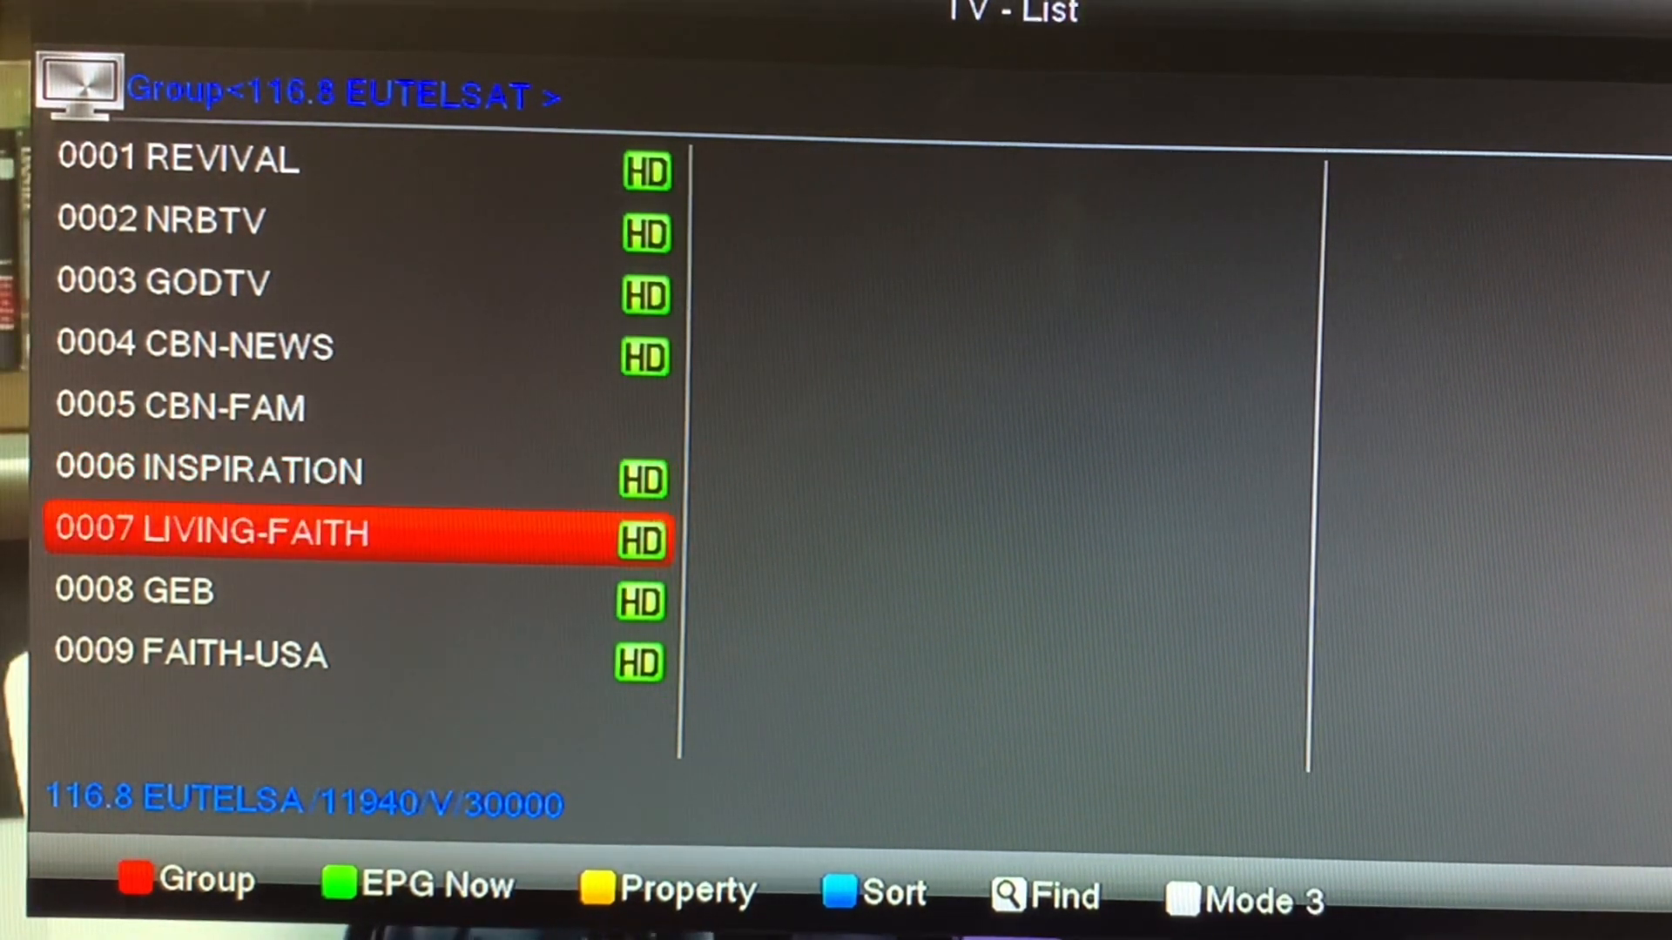
key(down)
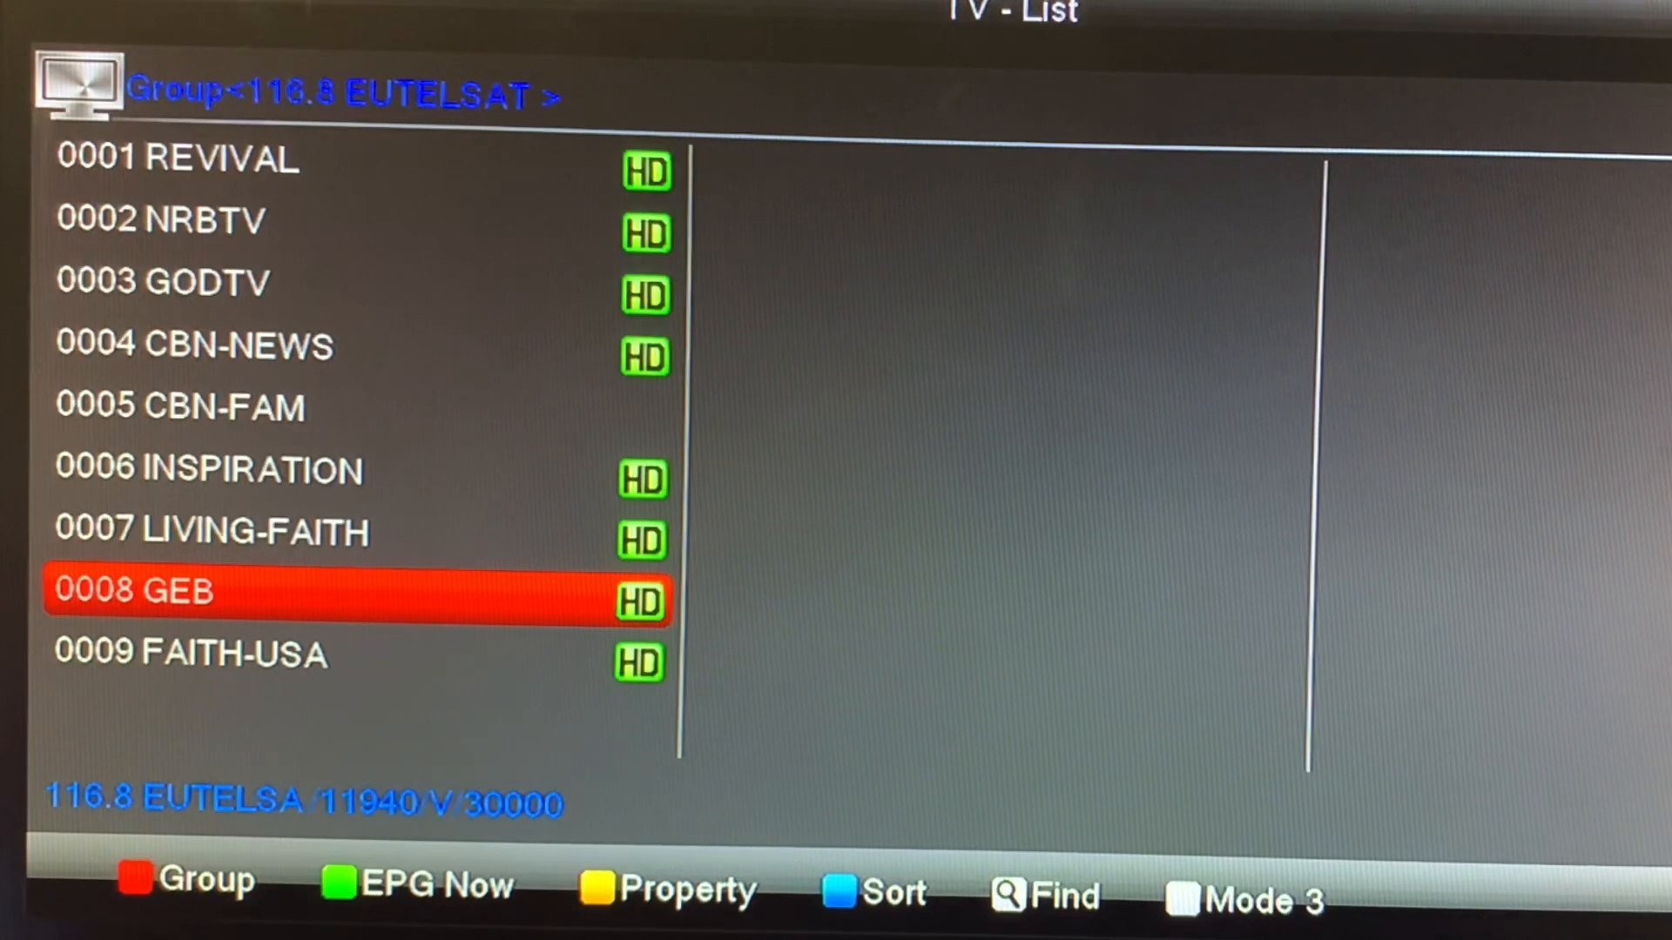
key(Down)
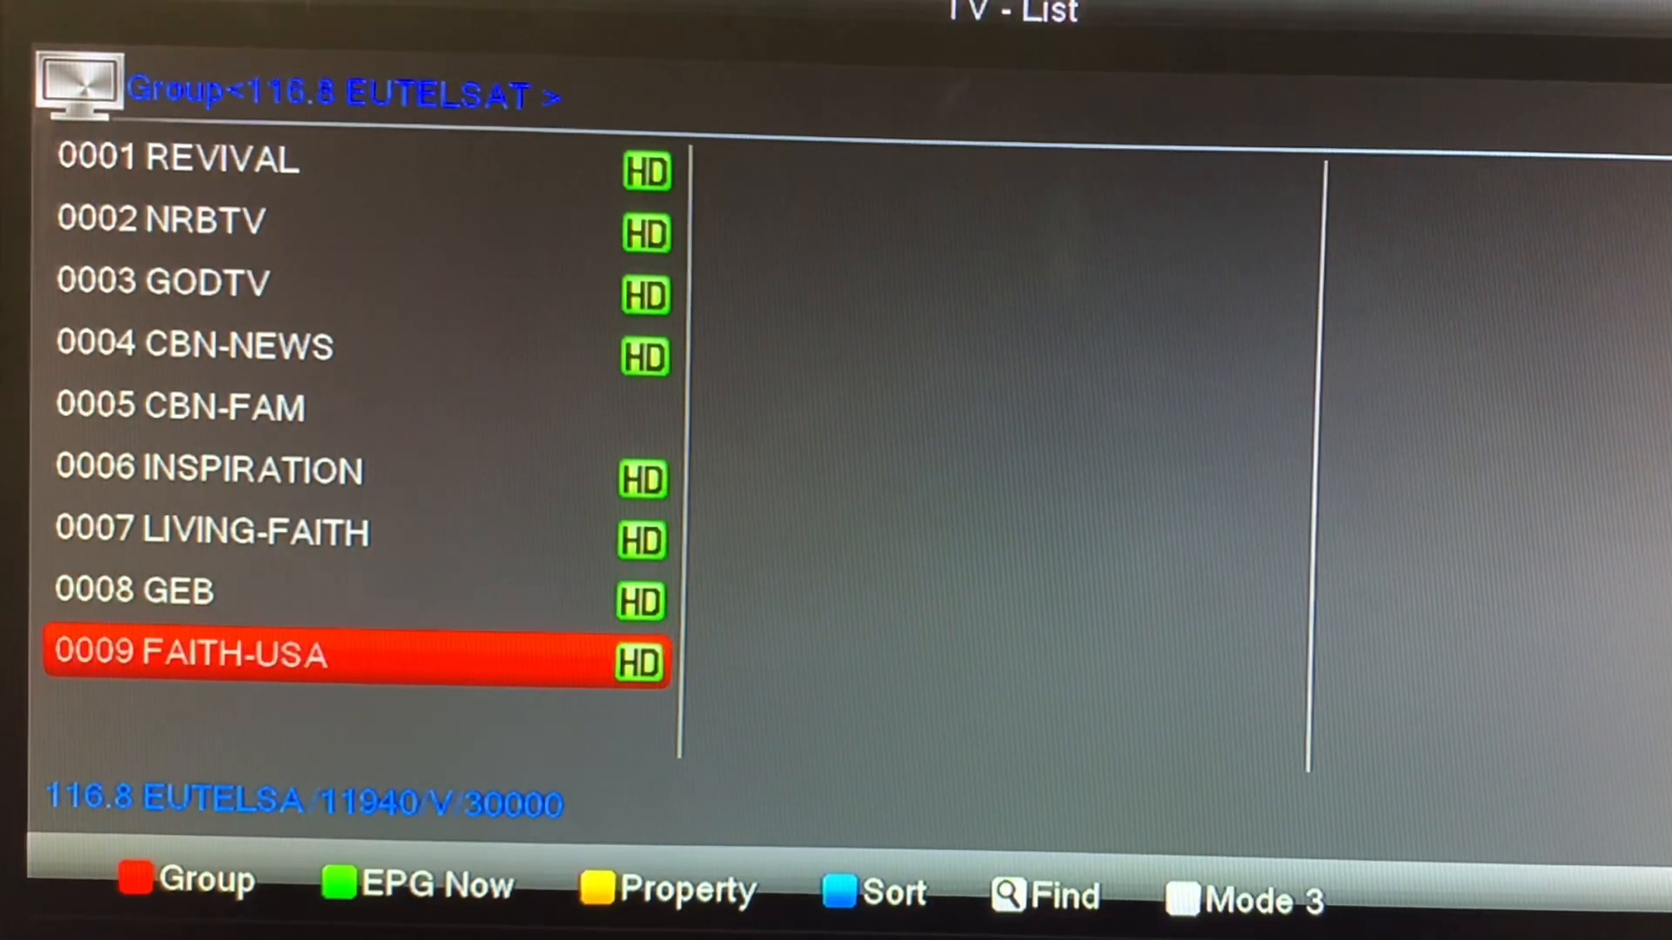